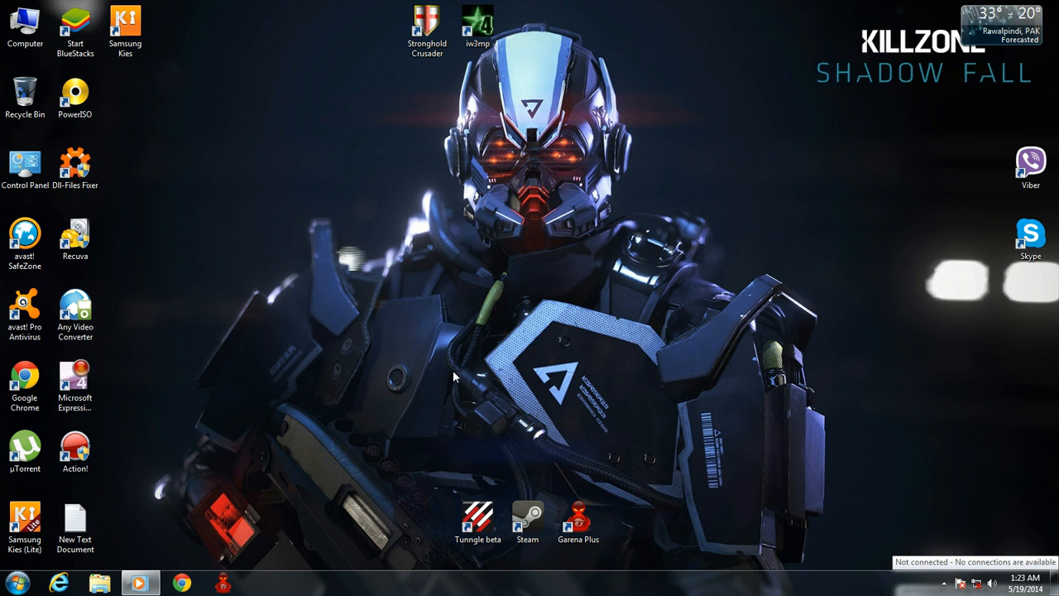
Browse into Local Disk (E:) from the desktop Computer entry and look through its contents
{"action": "left_click", "coordinate": [74, 166]}
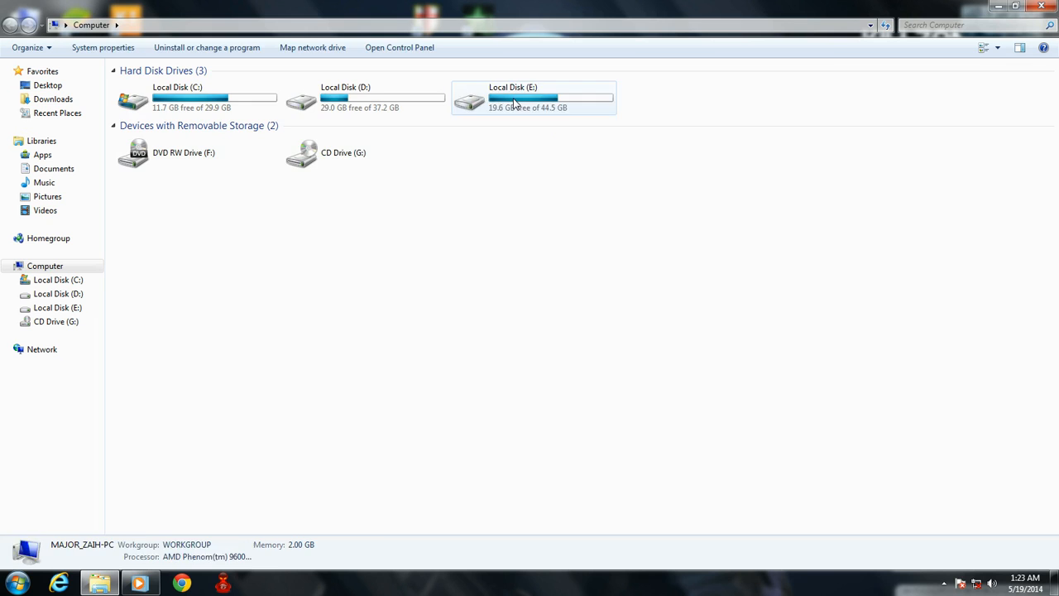
{"action": "double_click", "coordinate": [513, 98]}
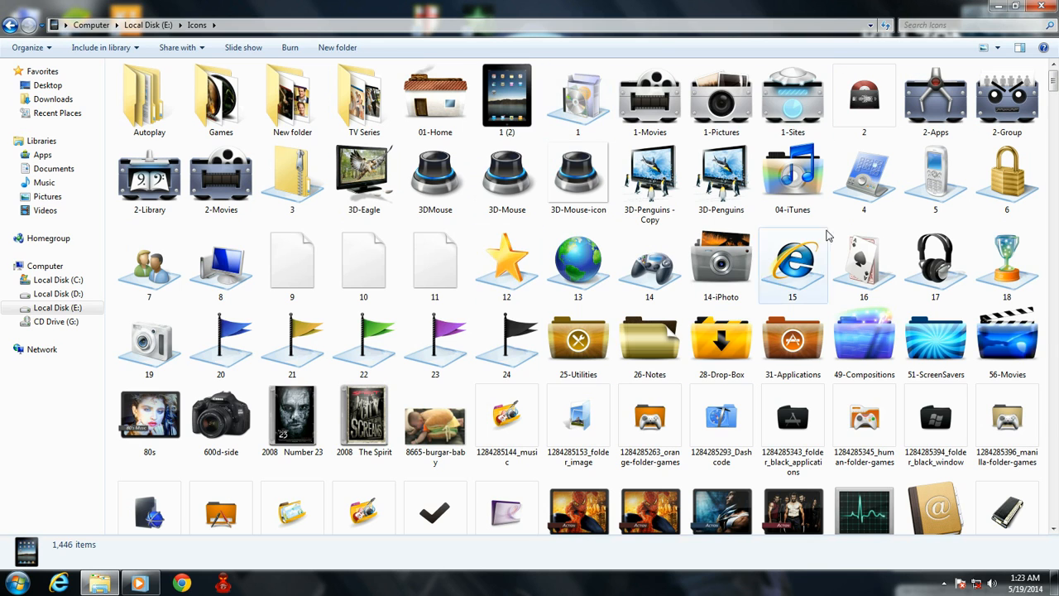
{"action": "scroll", "scroll_direction": "down", "scroll_amount": 3}
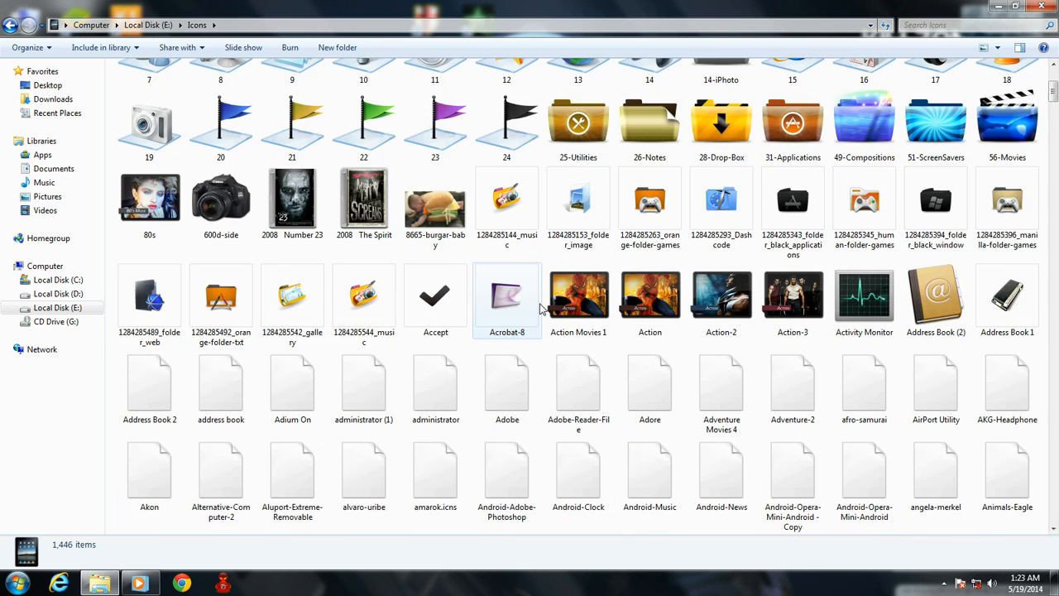
{"action": "scroll", "scroll_direction": "down", "scroll_amount": 3}
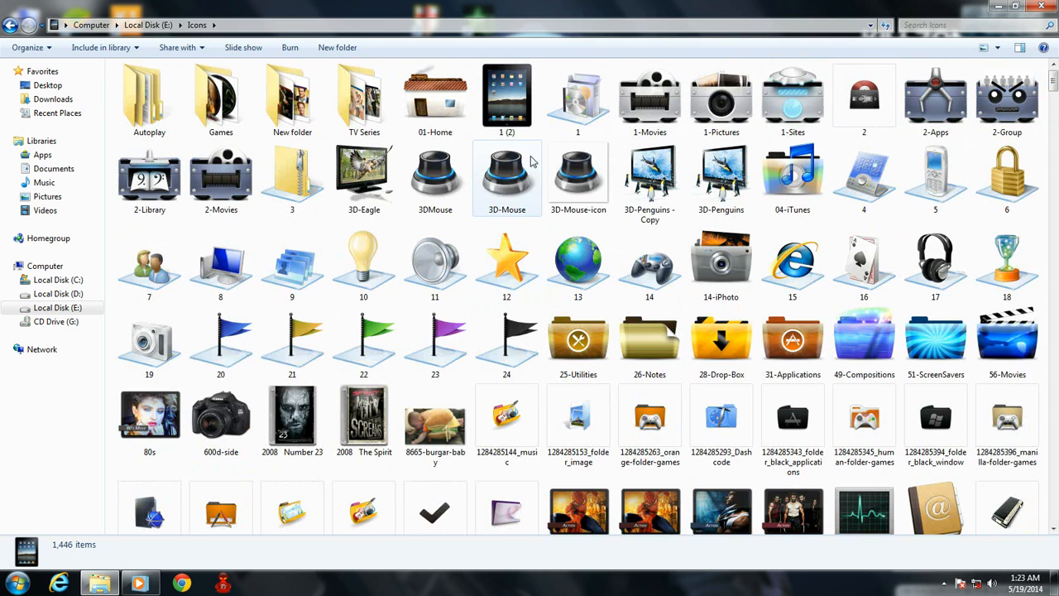
{"action": "left_click", "coordinate": [364, 100]}
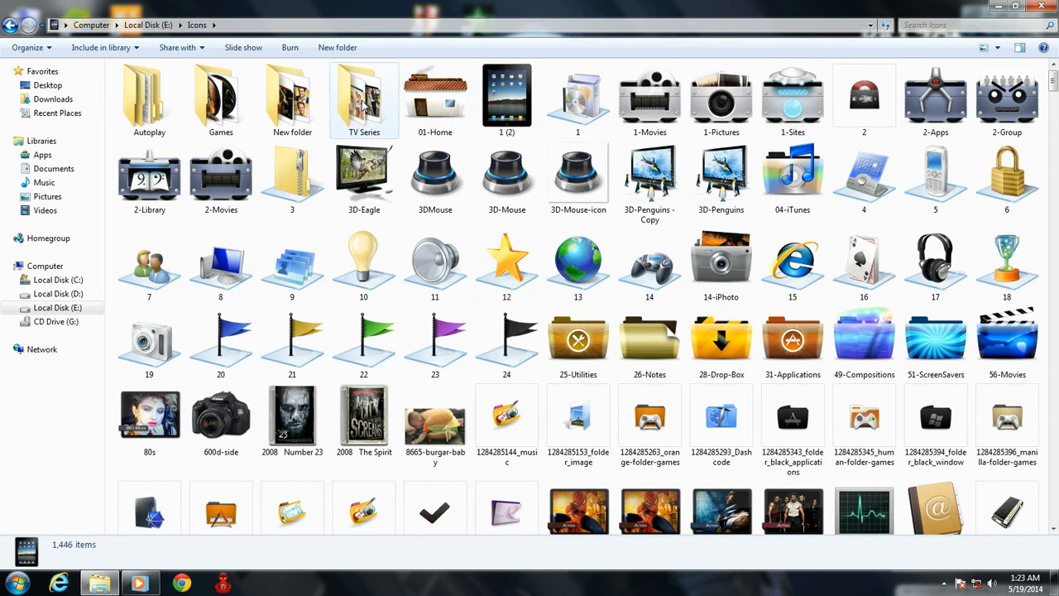
{"action": "double_click", "coordinate": [220, 94]}
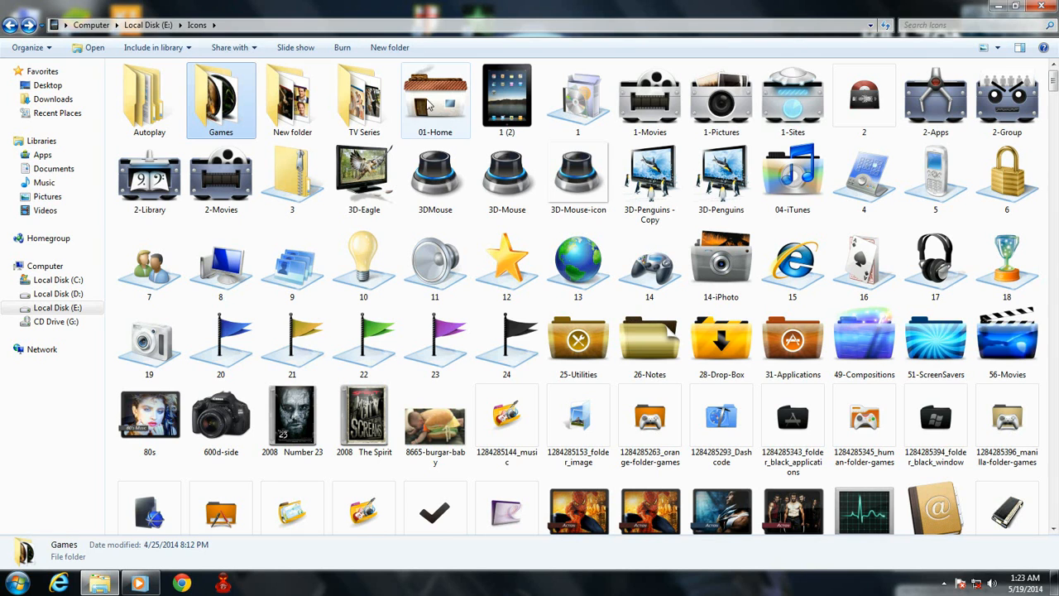
{"action": "double_click", "coordinate": [364, 99]}
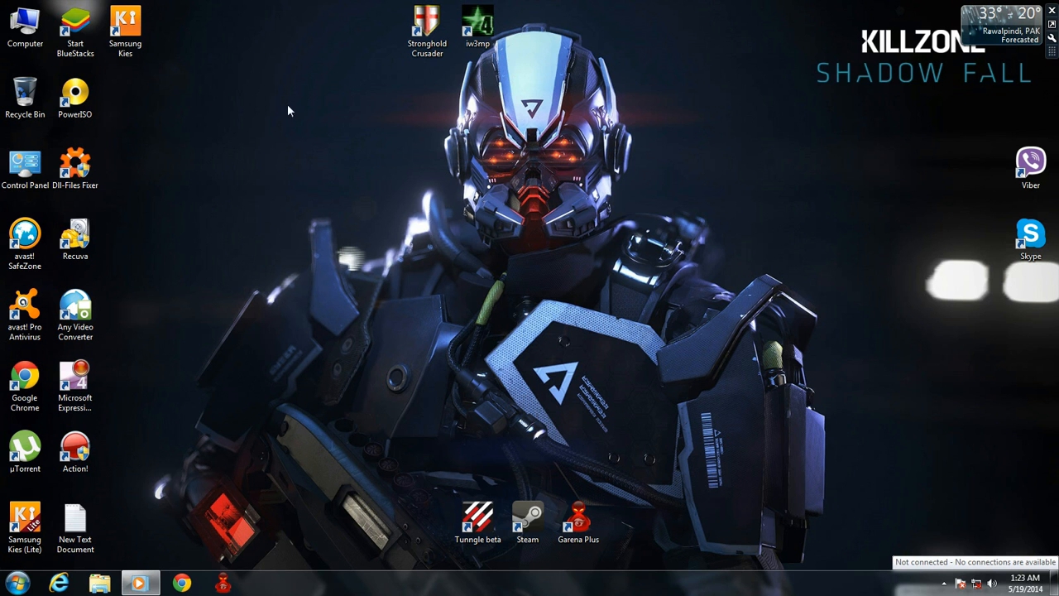
Reopen Computer, visit Local Disk (D:), then show Local Disk (E:) with its 10 items
{"action": "left_click", "coordinate": [25, 25]}
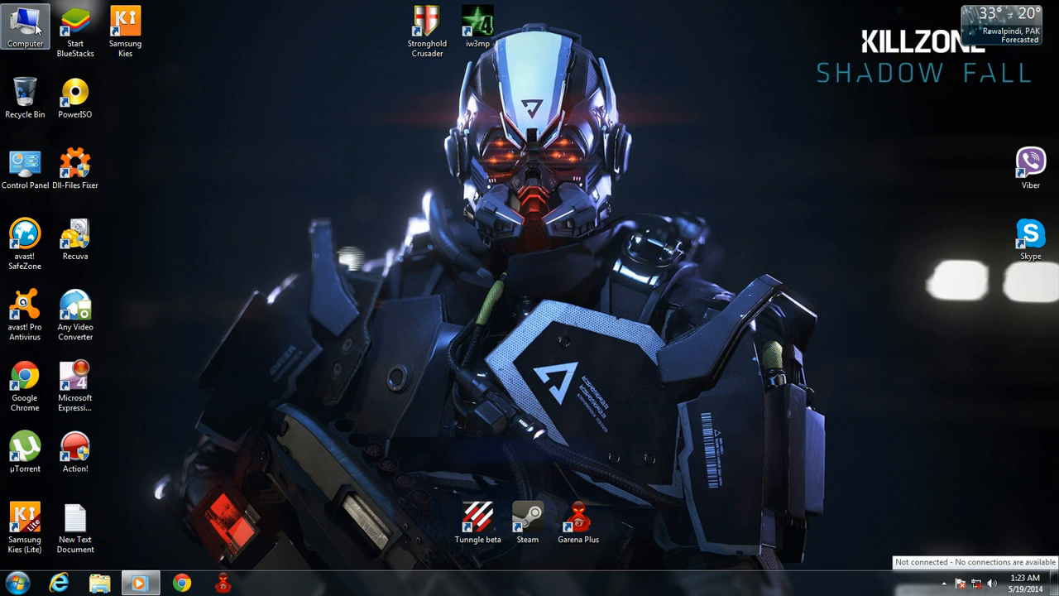
{"action": "double_click", "coordinate": [25, 25]}
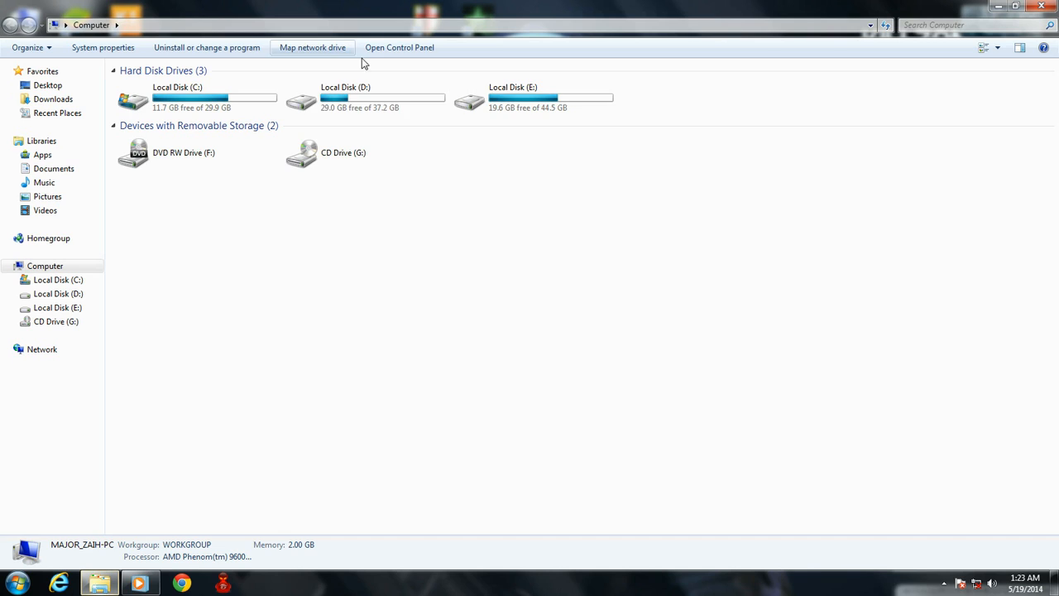
{"action": "double_click", "coordinate": [344, 100]}
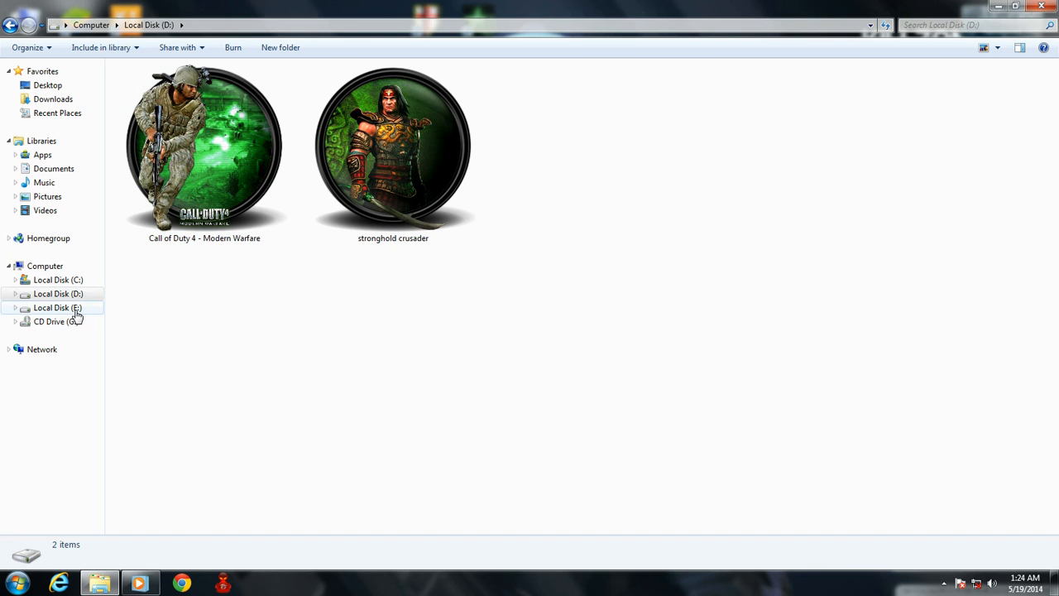
{"action": "left_click", "coordinate": [58, 306]}
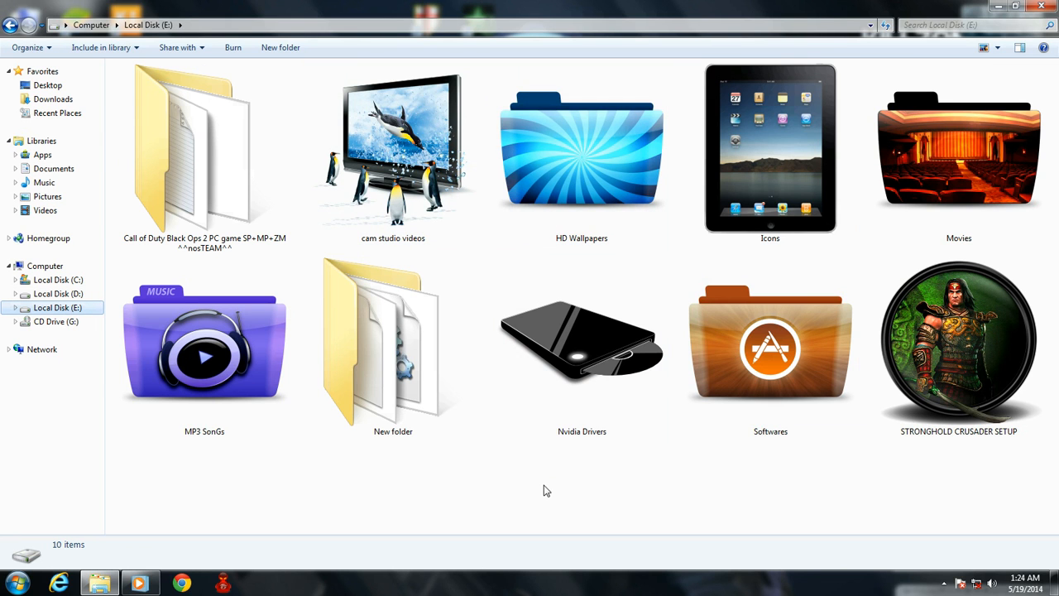
{"action": "mouse_move", "coordinate": [576, 496]}
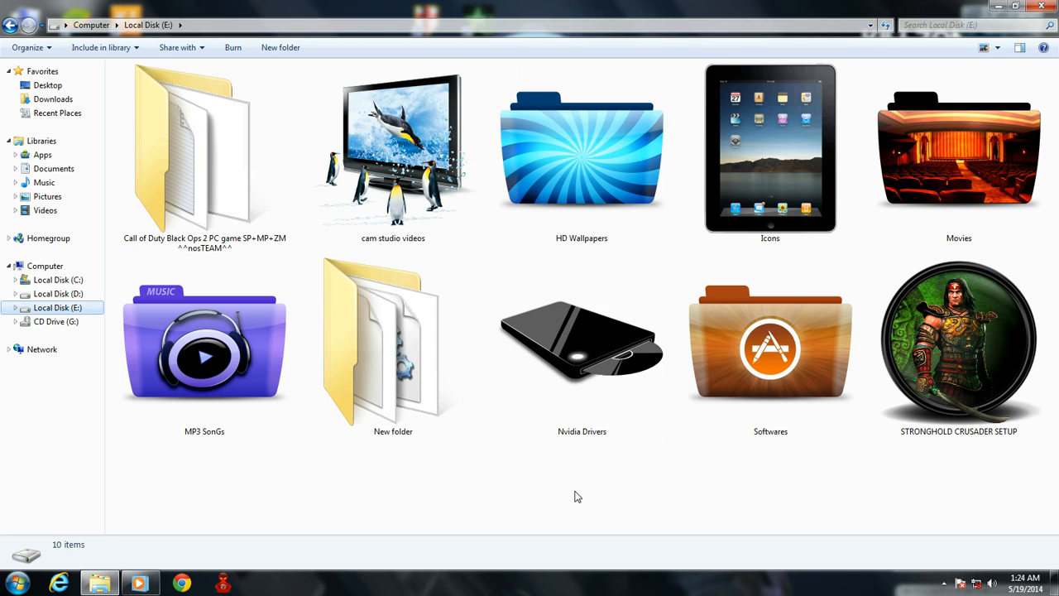
{"action": "mouse_move", "coordinate": [466, 483]}
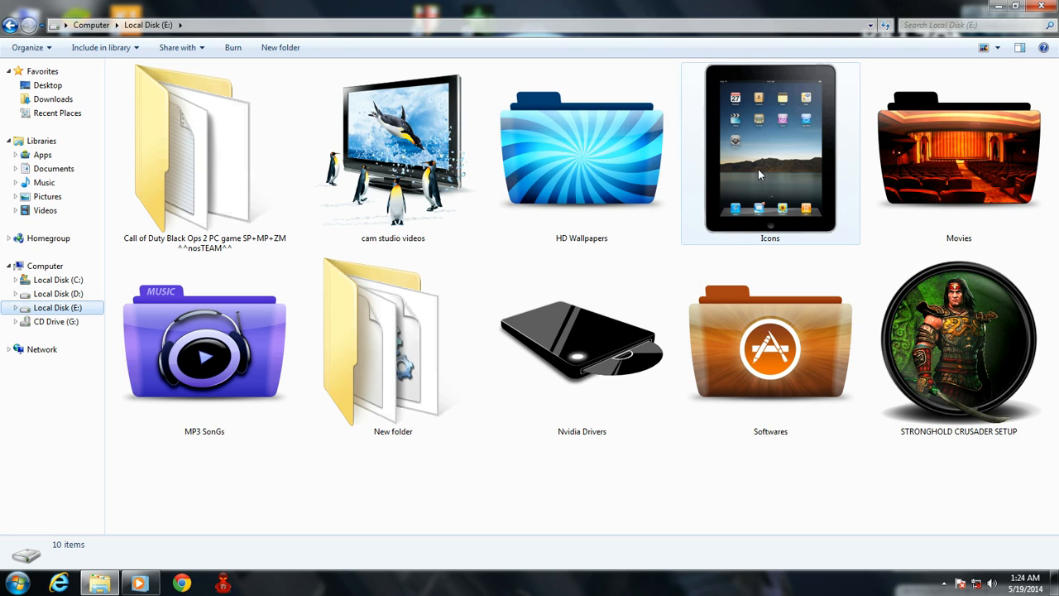
{"action": "mouse_move", "coordinate": [758, 174]}
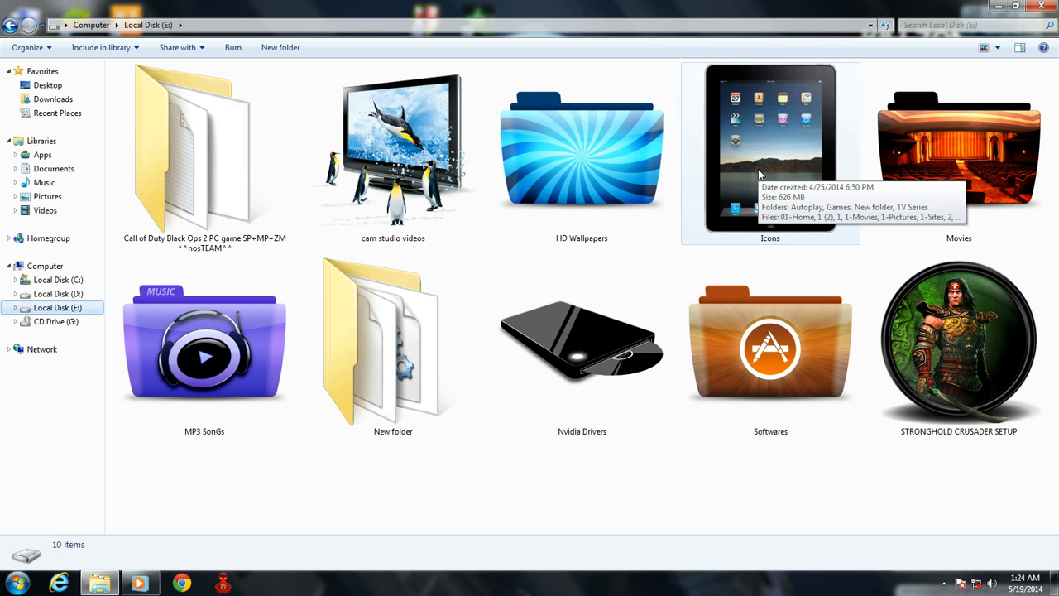
{"action": "mouse_move", "coordinate": [625, 321]}
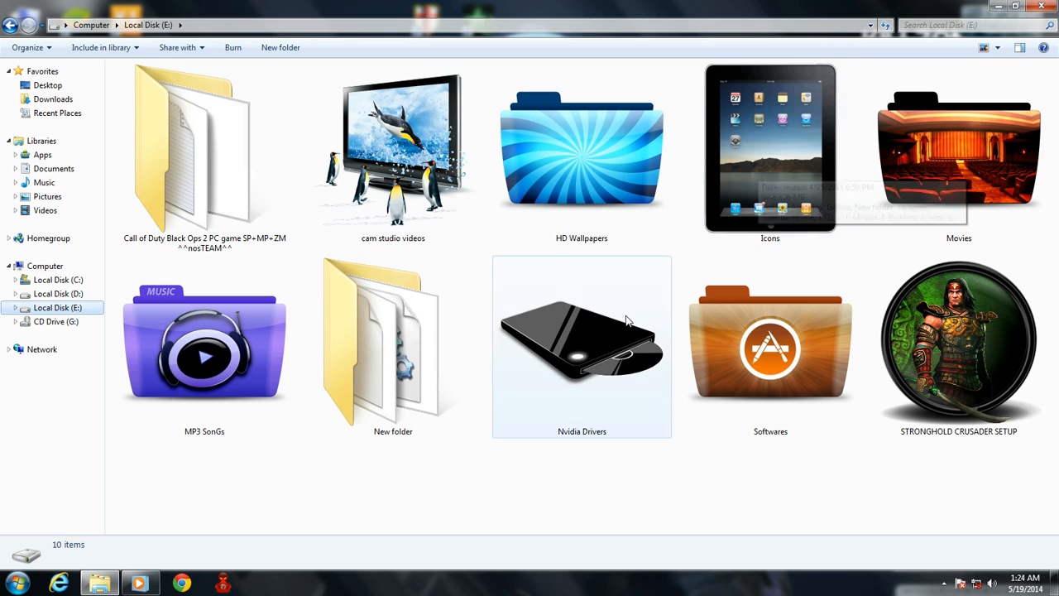
{"action": "mouse_move", "coordinate": [412, 444]}
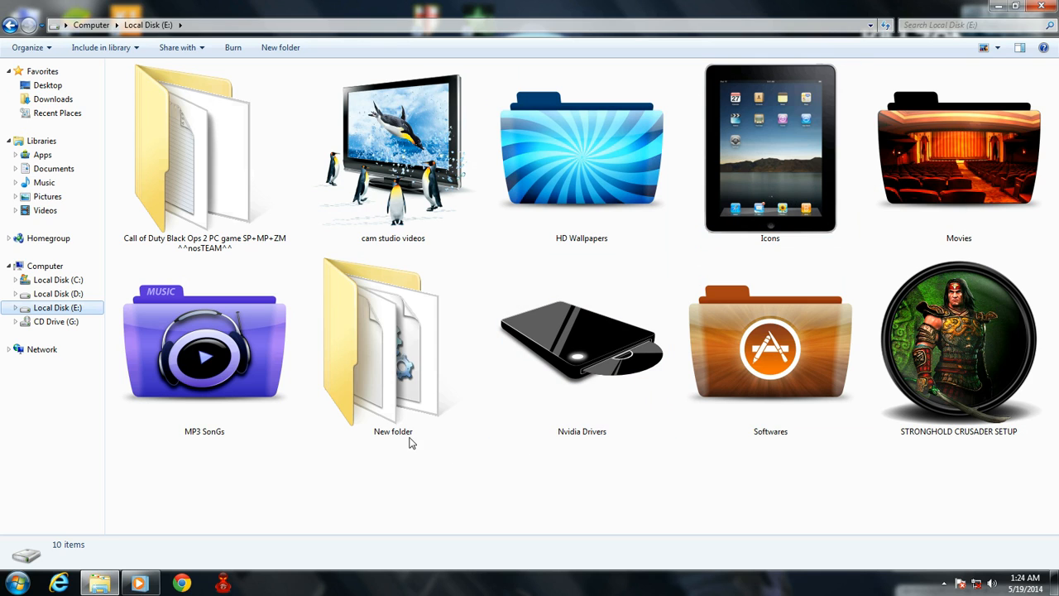
Inside New folder, bring up Customize this folder and its Properties dialog, moved higher on screen
{"action": "double_click", "coordinate": [394, 343]}
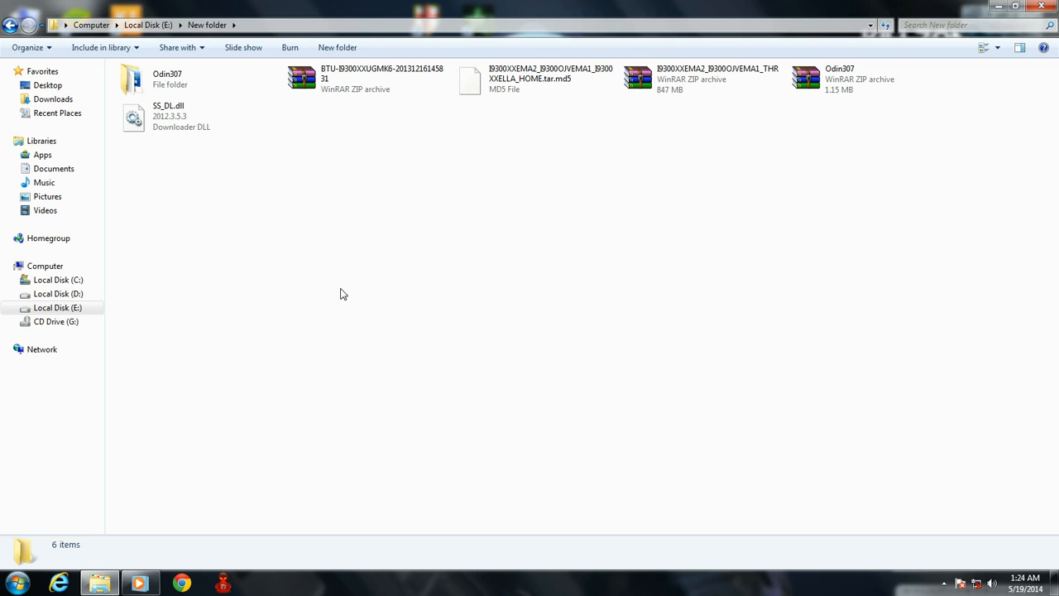
{"action": "right_click", "coordinate": [377, 195]}
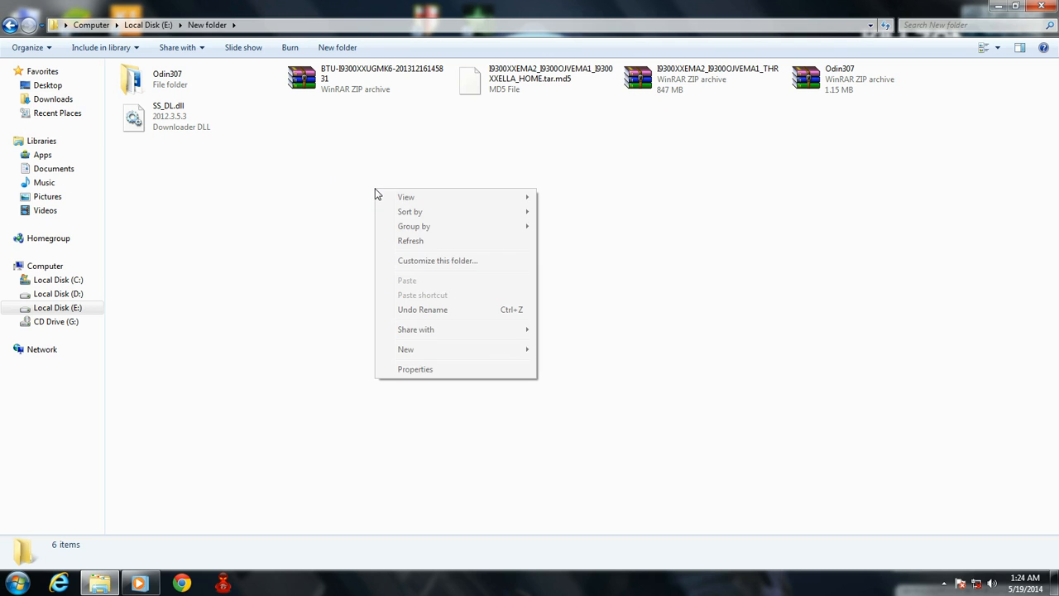
{"action": "mouse_move", "coordinate": [429, 264]}
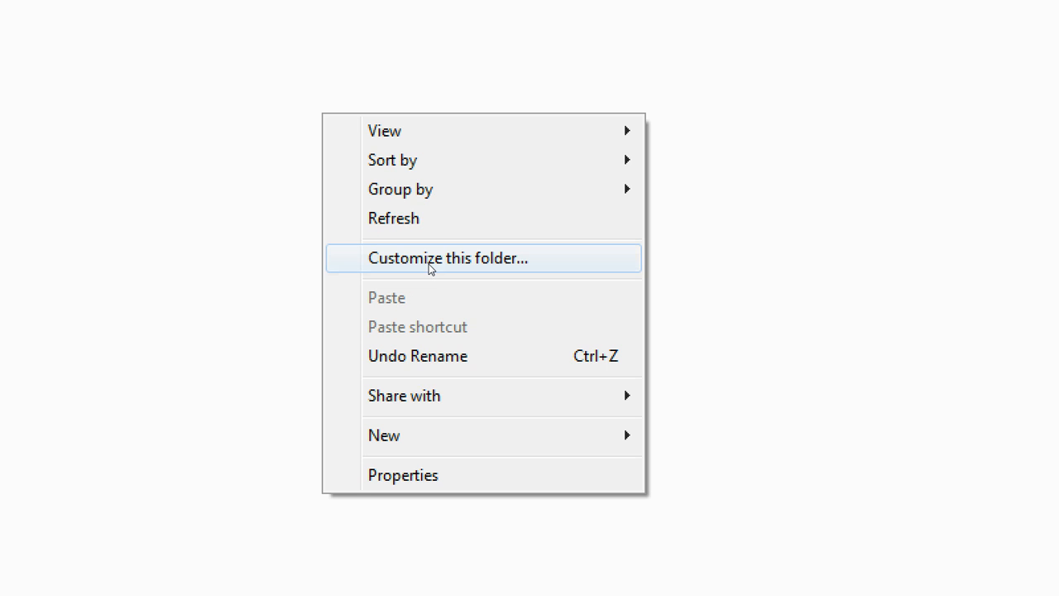
{"action": "left_click", "coordinate": [447, 258]}
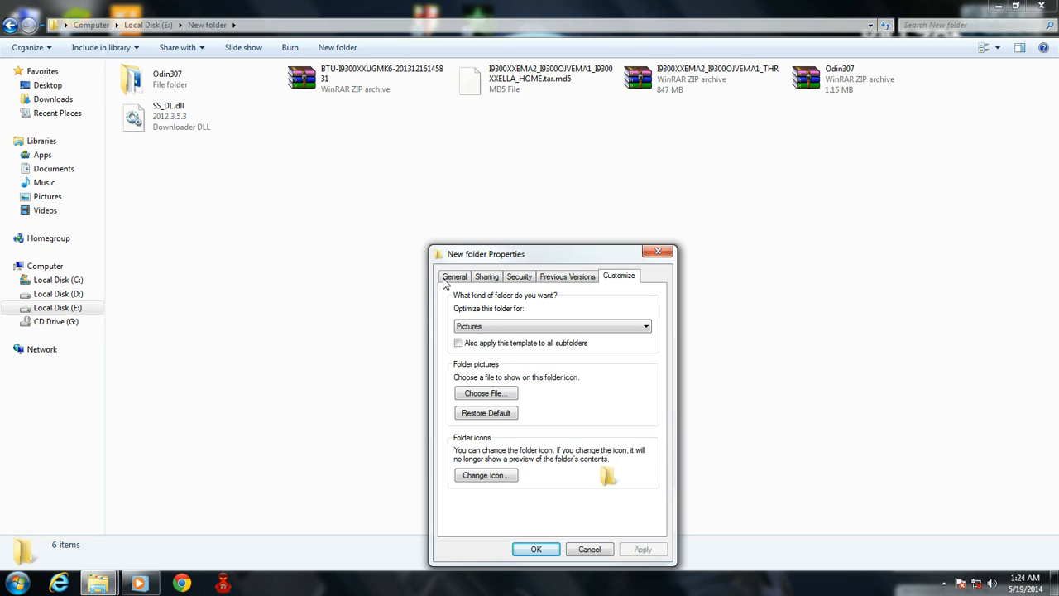
{"action": "left_click_drag", "start_coordinate": [487, 255], "coordinate": [480, 142]}
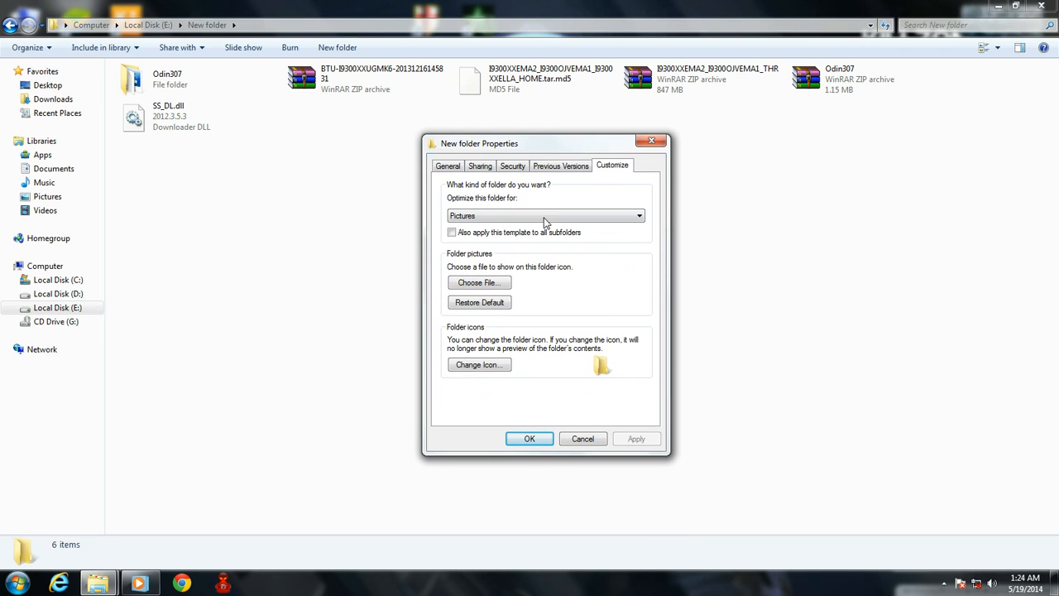
{"action": "left_click", "coordinate": [480, 364]}
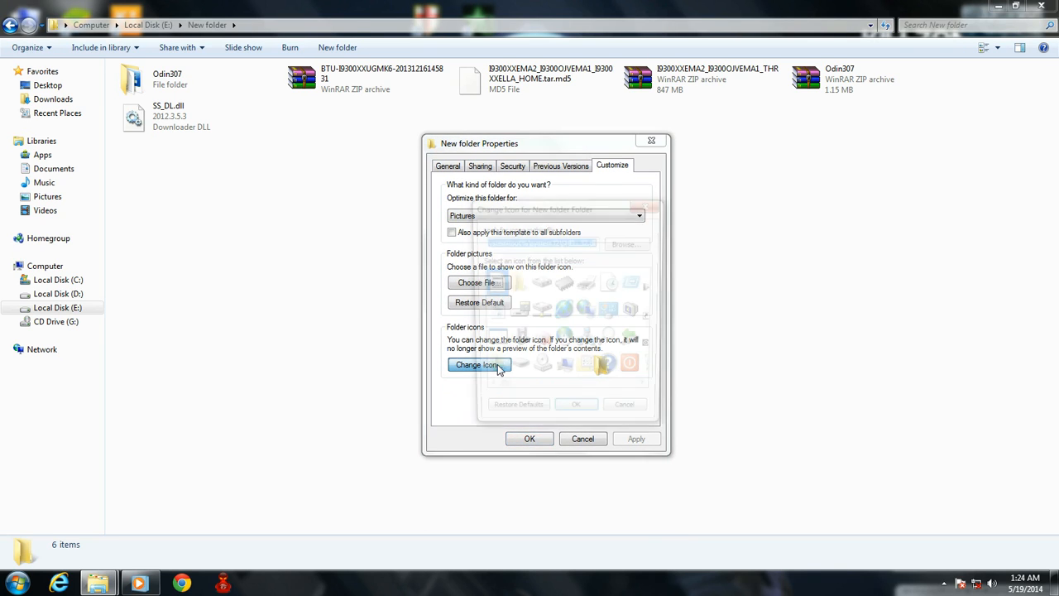
From Change Icon, browse to the Icons folder on Local Disk (E:)
{"action": "left_click", "coordinate": [480, 366]}
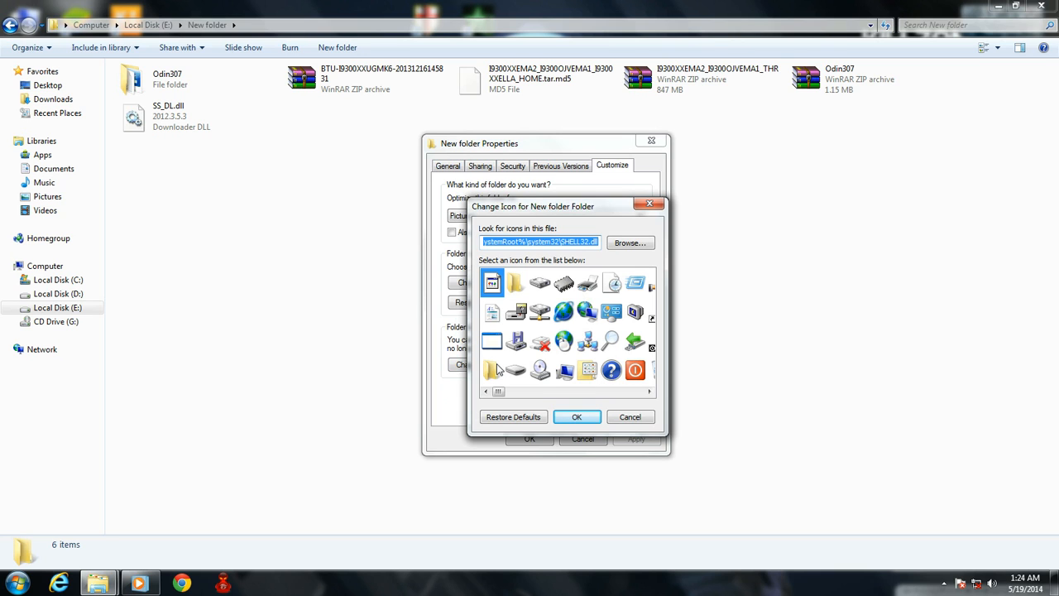
{"action": "left_click", "coordinate": [629, 242]}
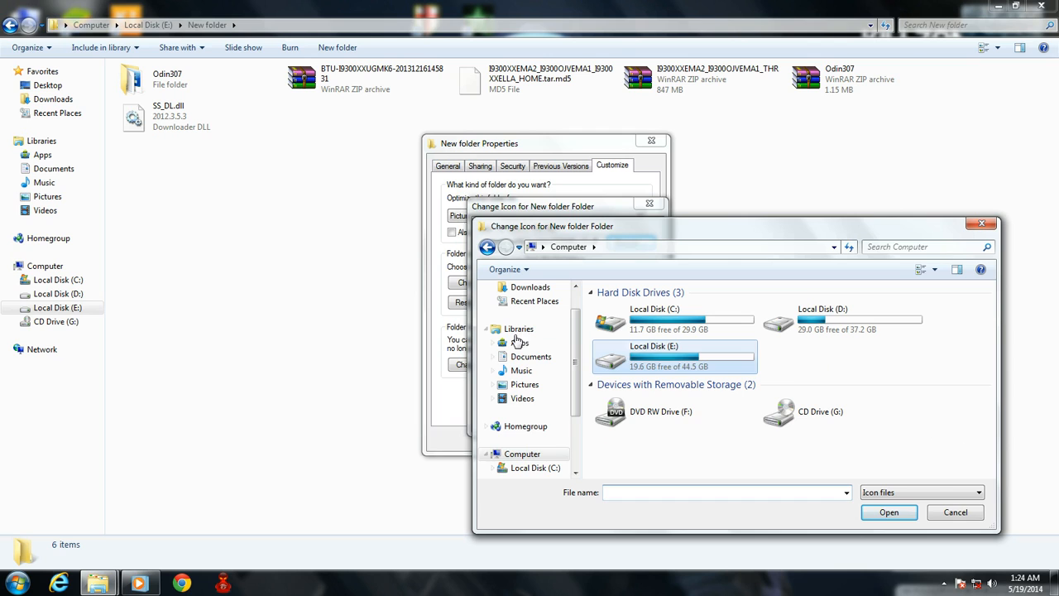
{"action": "double_click", "coordinate": [654, 346]}
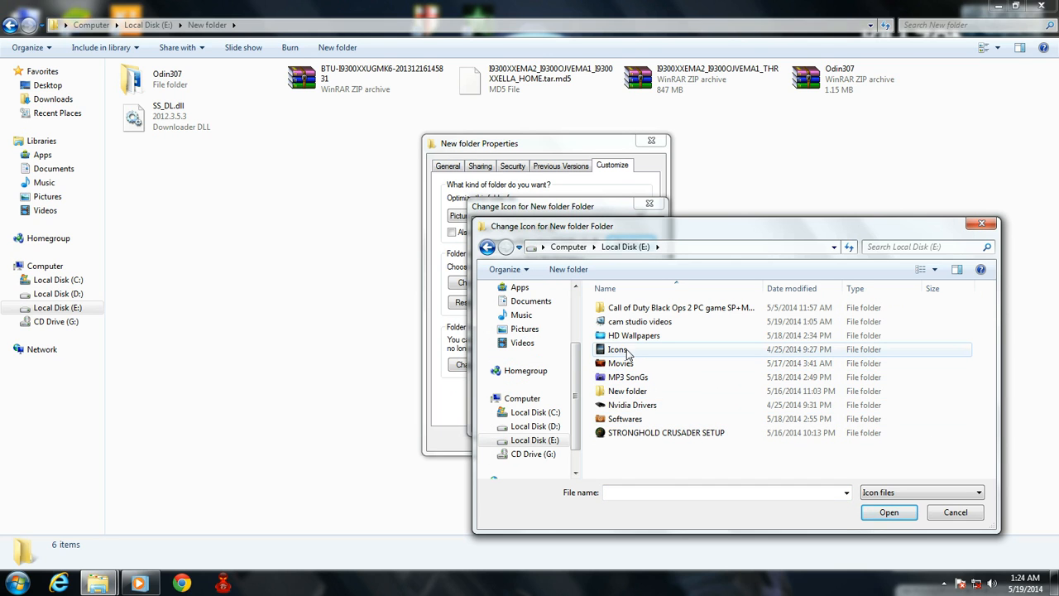
{"action": "double_click", "coordinate": [619, 347]}
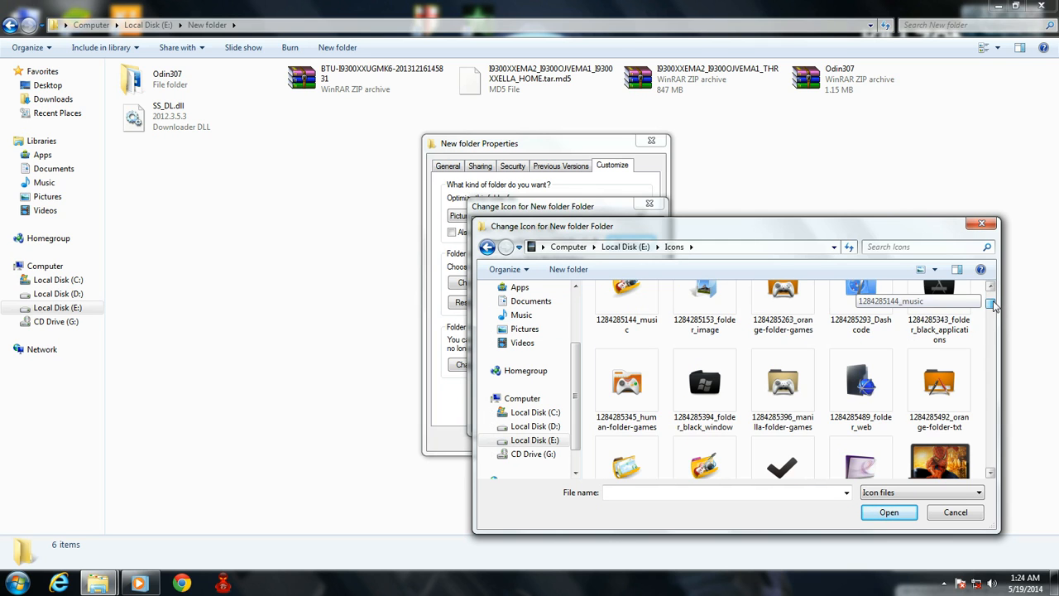
Pick Cool.ico, the sunglasses smiley, as the New folder's icon file
{"action": "scroll", "scroll_direction": "down", "scroll_amount": 3}
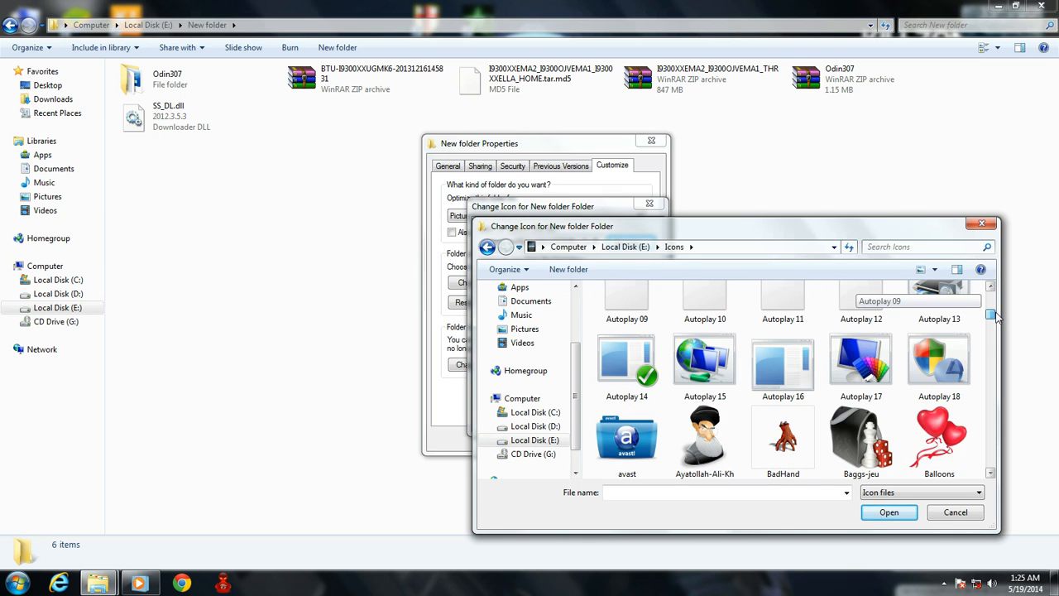
{"action": "scroll", "scroll_direction": "down", "scroll_amount": 3}
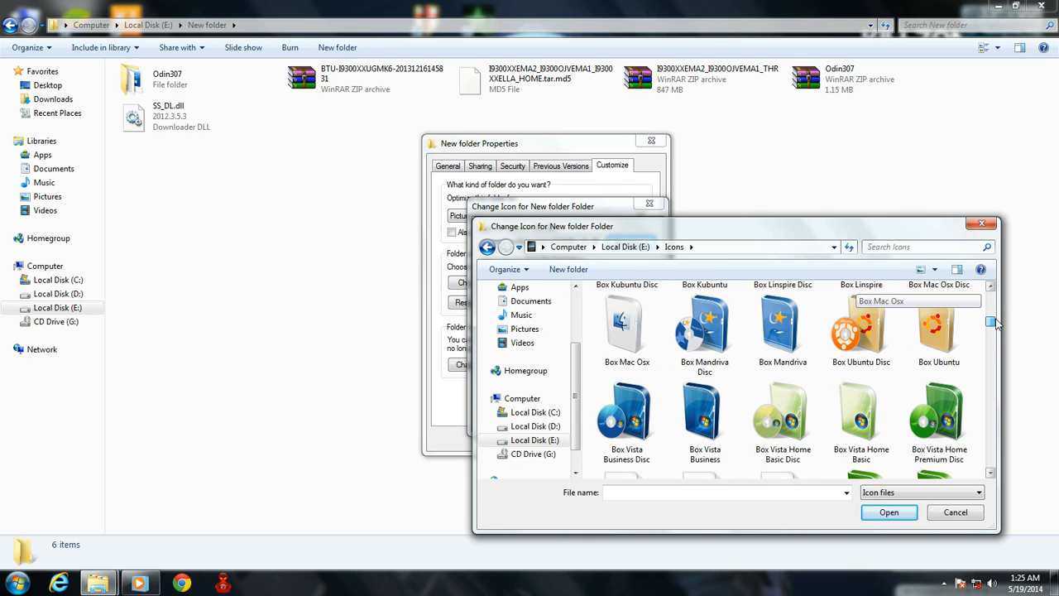
{"action": "scroll", "scroll_direction": "down", "scroll_amount": 3}
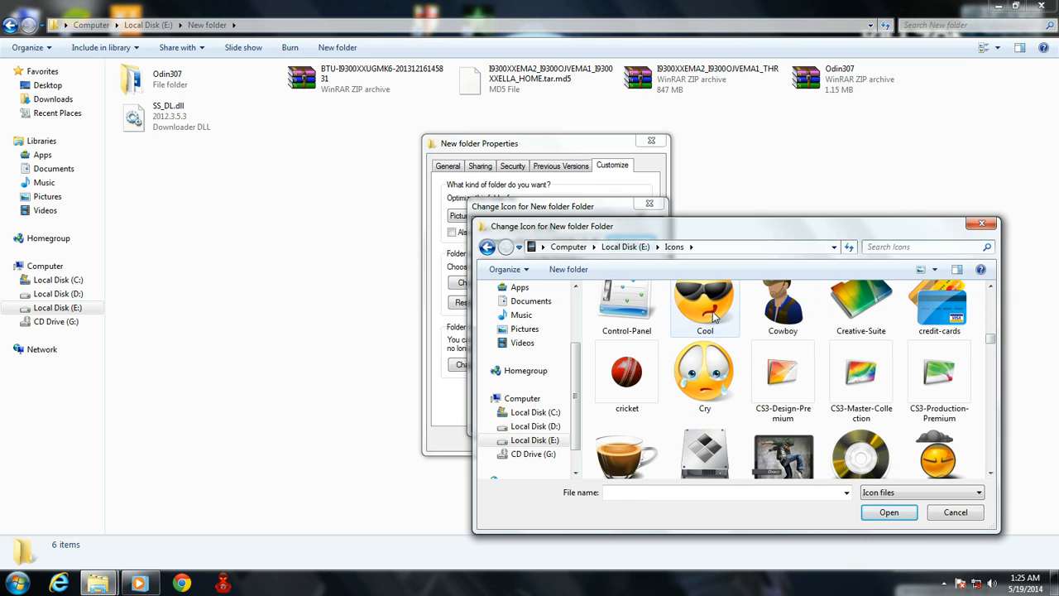
{"action": "double_click", "coordinate": [705, 301]}
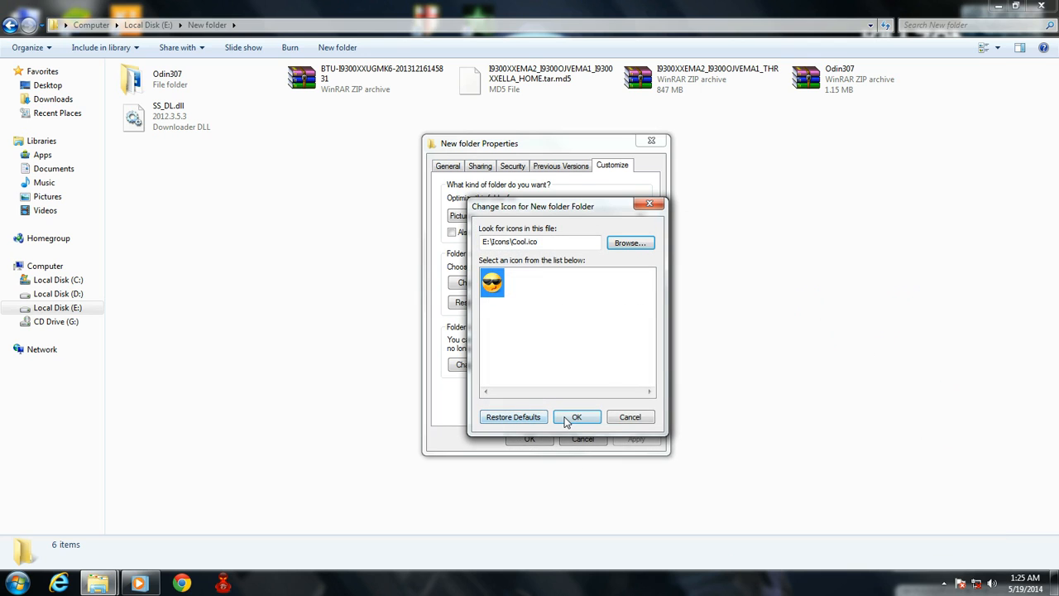
Confirm the Cool smiley icon in both dialogs so New folder shows it on Local Disk (E:)
{"action": "left_click", "coordinate": [576, 417]}
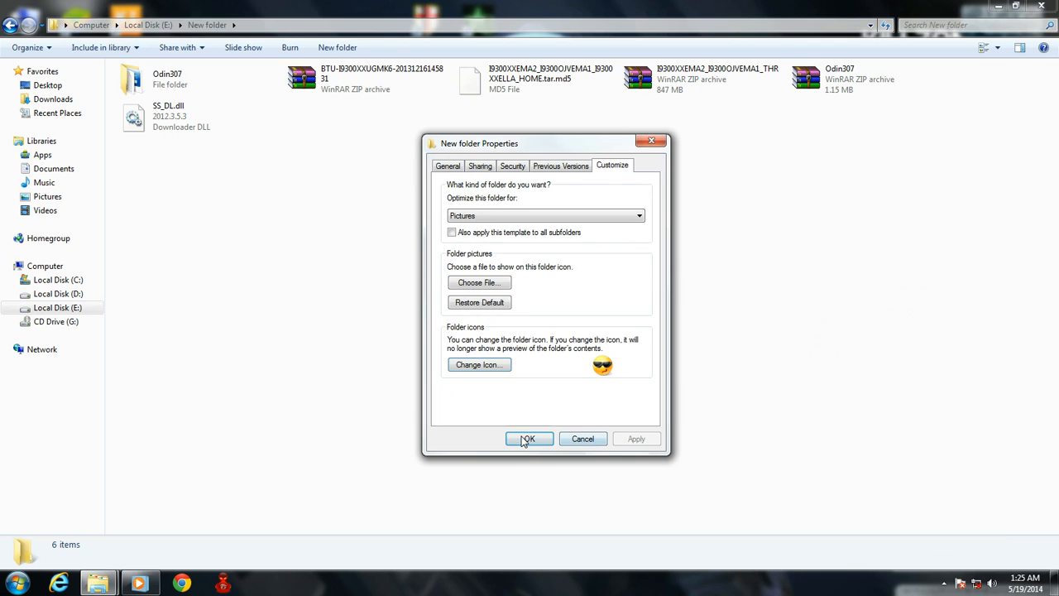
{"action": "left_click", "coordinate": [528, 439]}
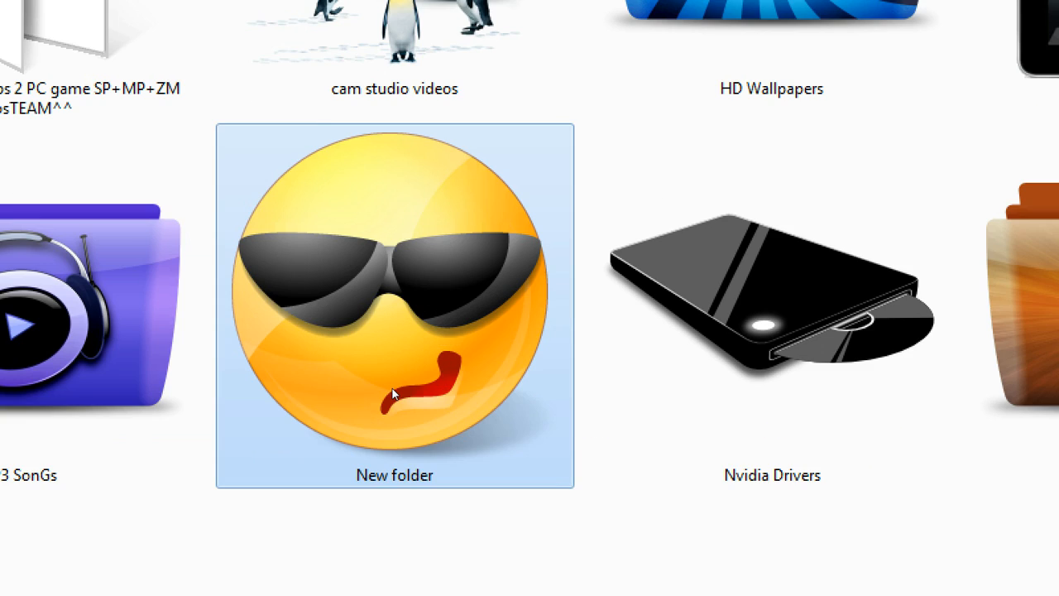
{"action": "mouse_move", "coordinate": [405, 368]}
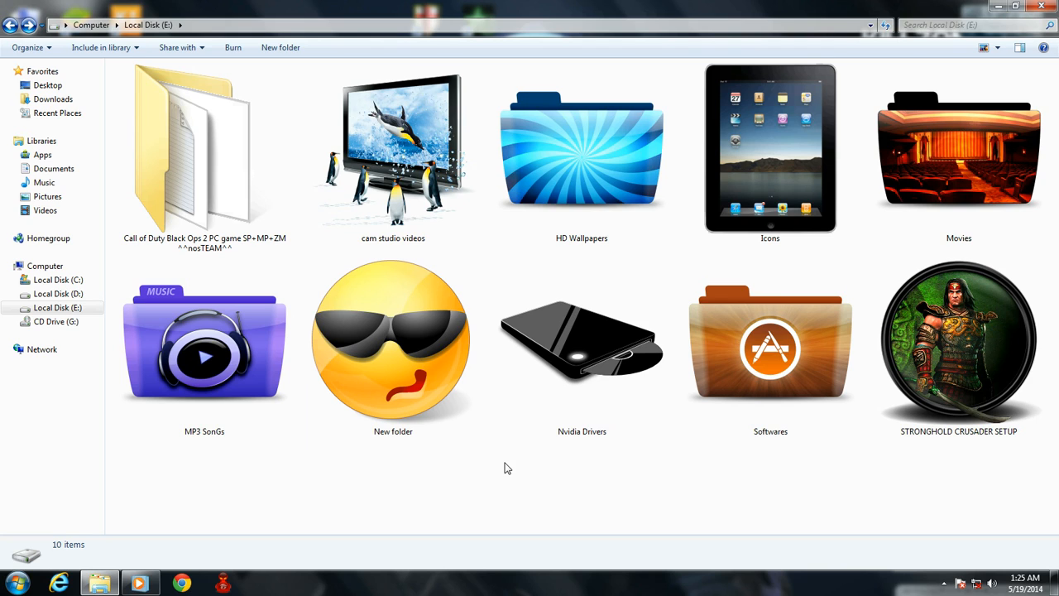
{"action": "left_click", "coordinate": [394, 343]}
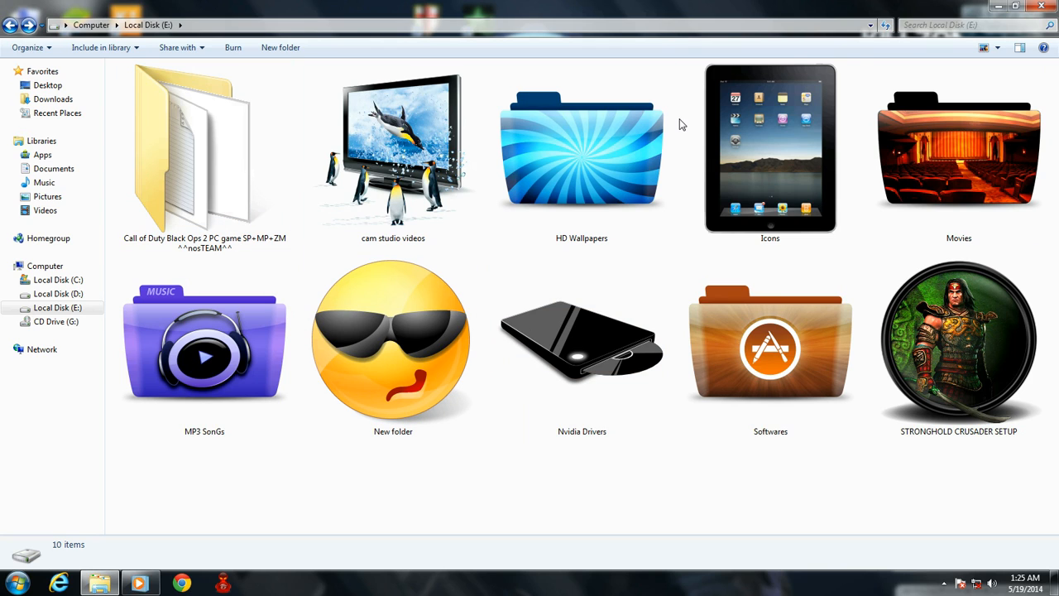
{"action": "mouse_move", "coordinate": [765, 152]}
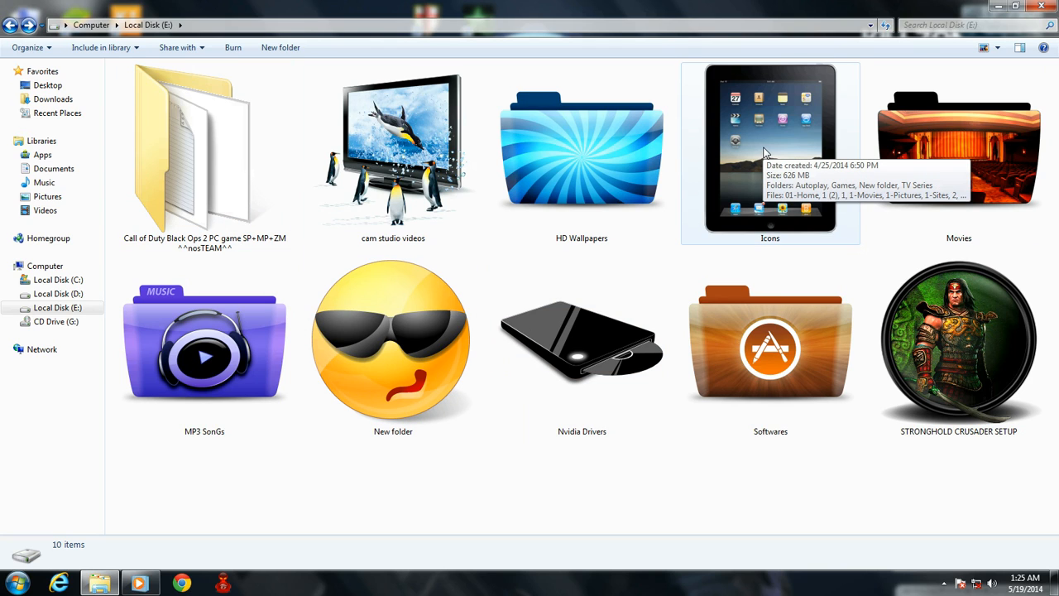